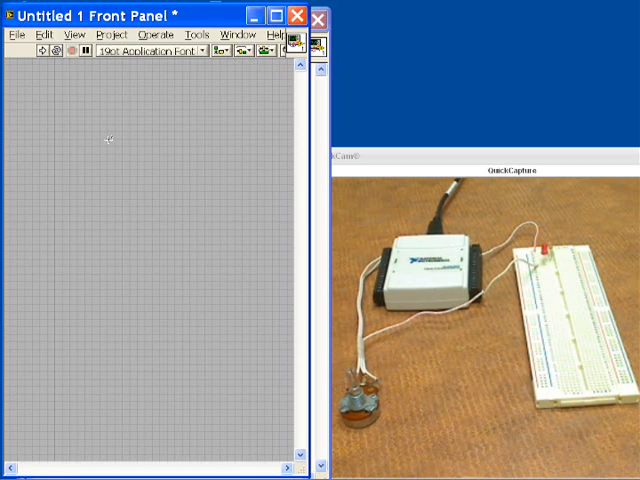
{"action": "mouse_move", "coordinate": [45, 120]}
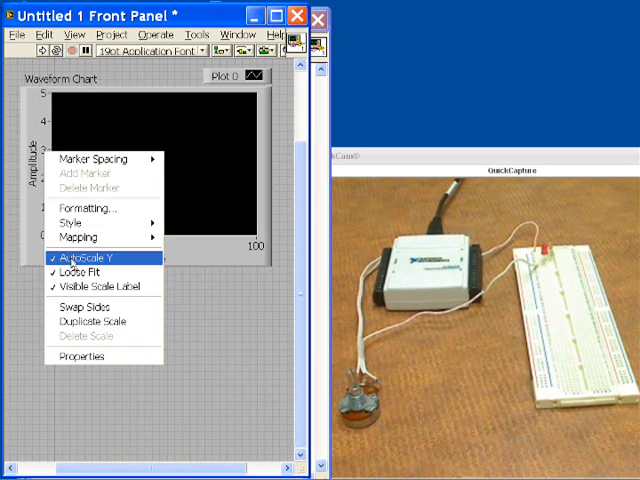
Step: Turn off AutoScale Y on the Waveform Chart's amplitude axis
{"action": "left_click", "coordinate": [80, 257]}
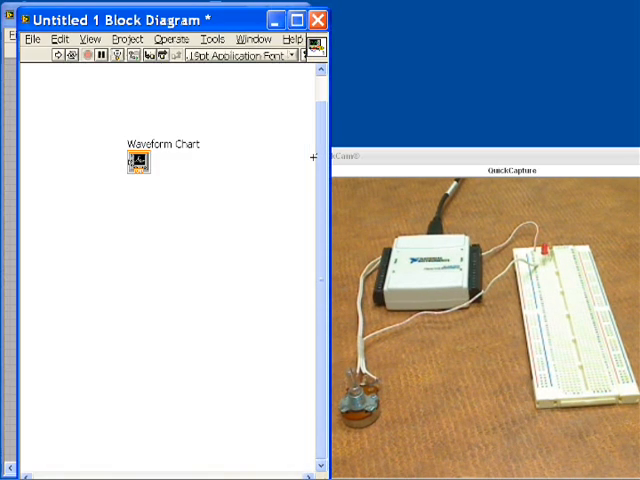
{"action": "mouse_move", "coordinate": [88, 210]}
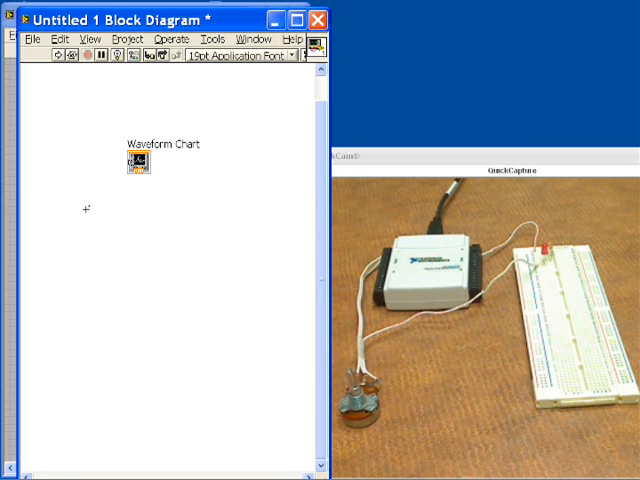
{"action": "mouse_move", "coordinate": [100, 196]}
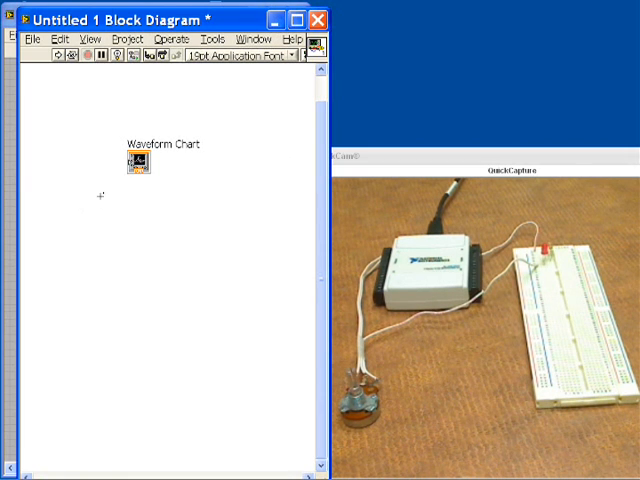
Step: Place a DAQ Assistant below the chart terminal and open its task setup
{"action": "right_click", "coordinate": [98, 195]}
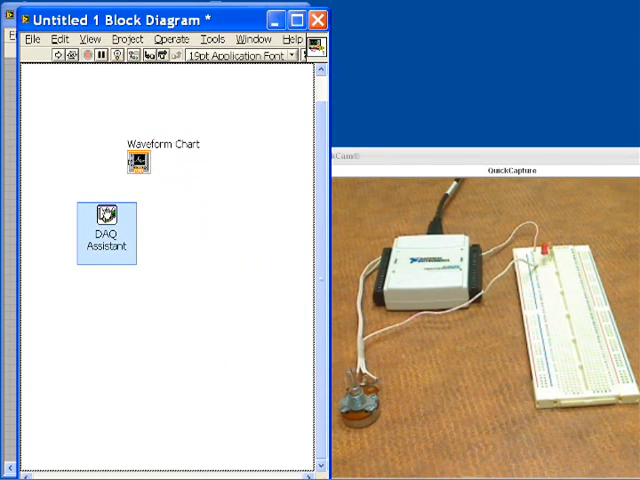
{"action": "left_click_drag", "start_coordinate": [105, 230], "coordinate": [85, 222]}
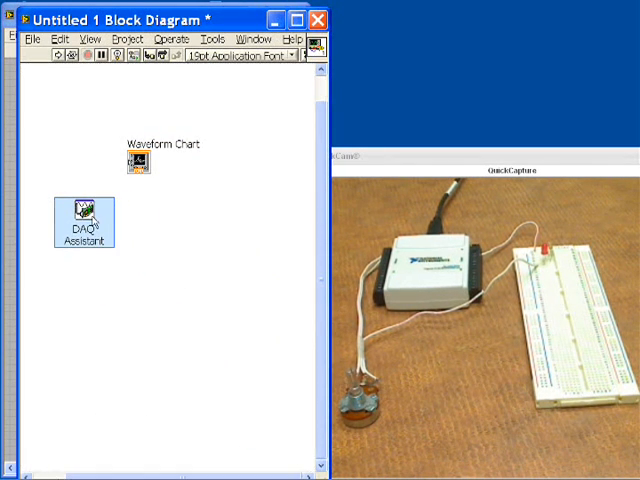
{"action": "double_click", "coordinate": [84, 220]}
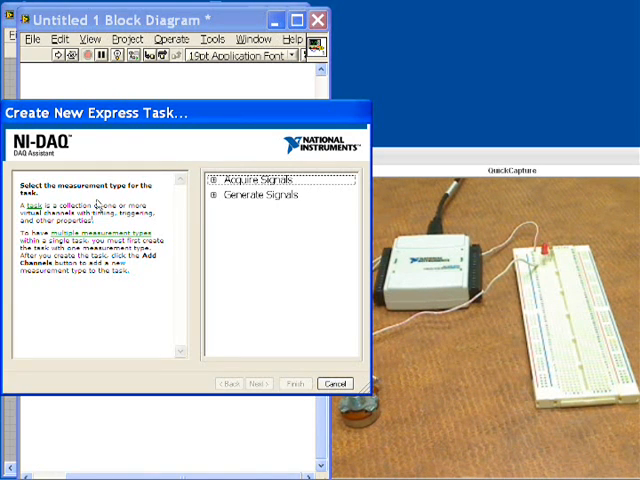
Step: Configure the DAQ Assistant for analog voltage on ai0 and change its terminal configuration
{"action": "left_click", "coordinate": [214, 179]}
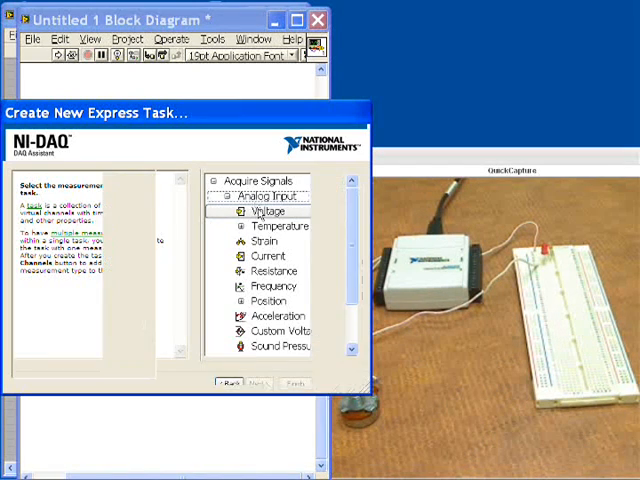
{"action": "double_click", "coordinate": [267, 211]}
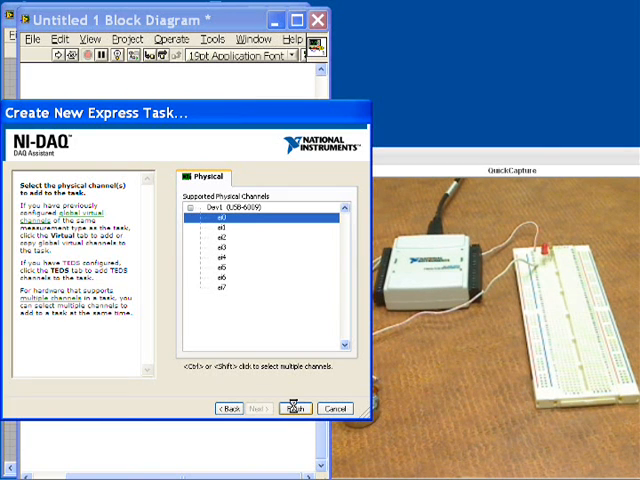
{"action": "left_click", "coordinate": [293, 408]}
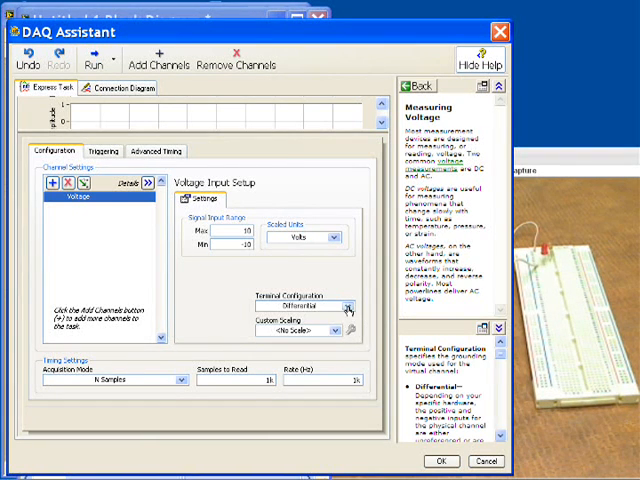
{"action": "left_click", "coordinate": [347, 305]}
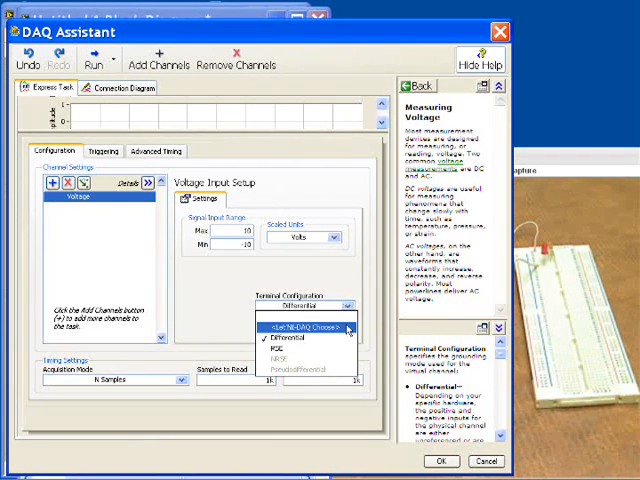
{"action": "left_click", "coordinate": [263, 345]}
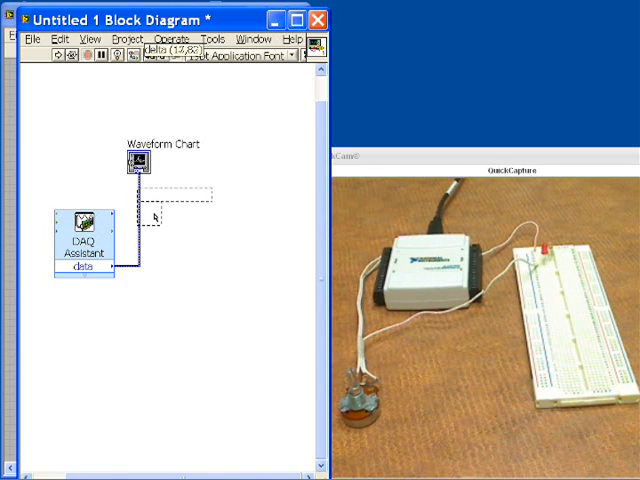
Step: Move the chart terminal beside the DAQ Assistant
{"action": "left_click_drag", "start_coordinate": [140, 165], "coordinate": [148, 210]}
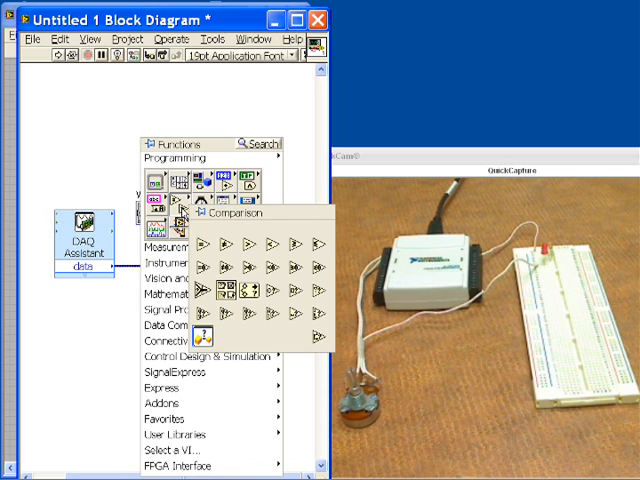
{"action": "mouse_move", "coordinate": [247, 248]}
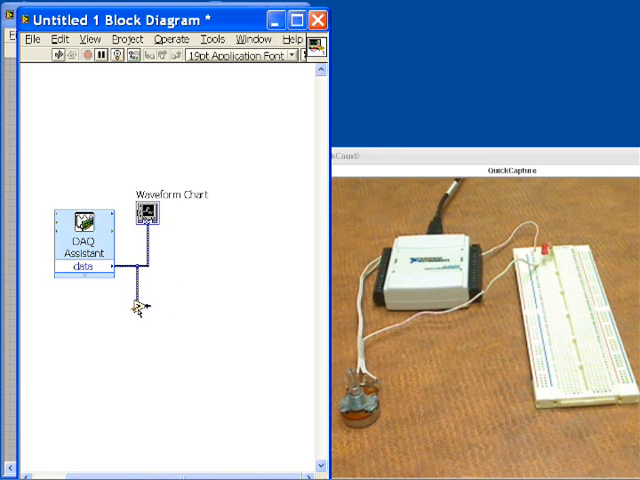
Step: Create a numeric constant of 2 as the comparison threshold
{"action": "right_click", "coordinate": [133, 305]}
{"action": "type", "text": "2"}
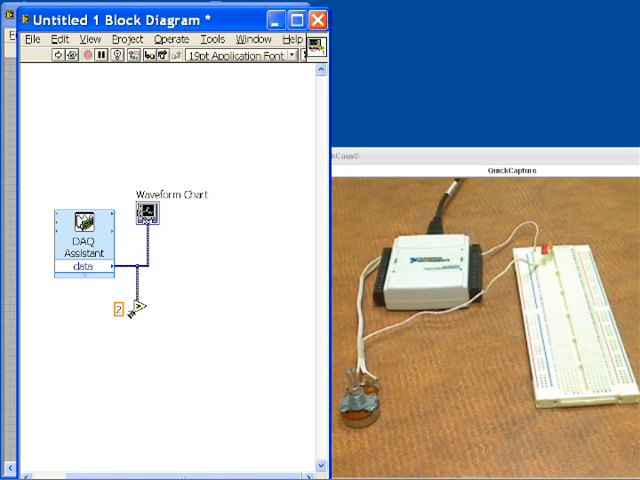
{"action": "mouse_move", "coordinate": [200, 270]}
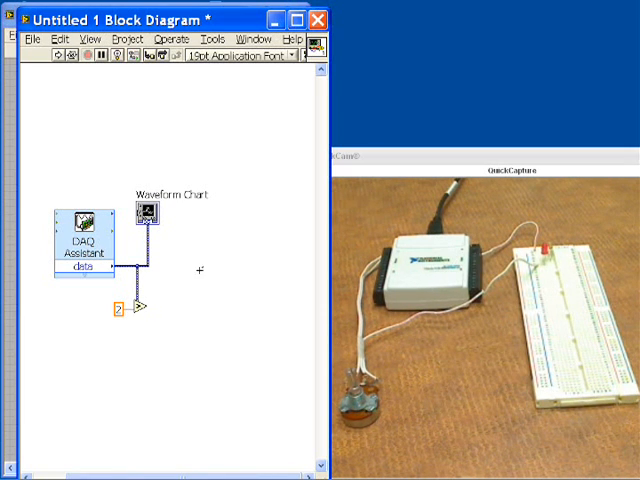
Step: Place a second DAQ Assistant set to digital line output on port0/line1
{"action": "right_click", "coordinate": [203, 268]}
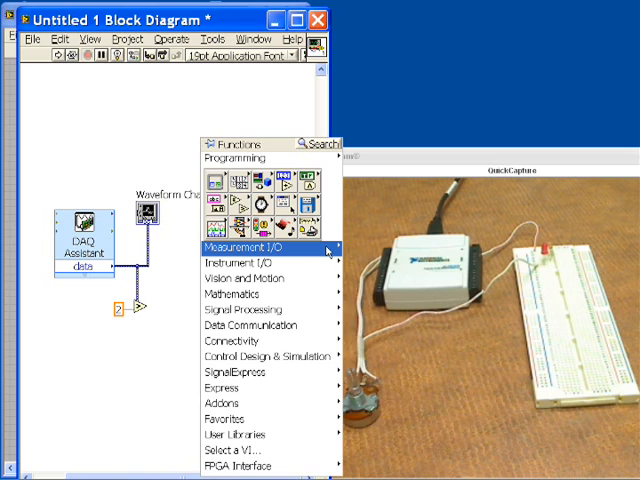
{"action": "left_click", "coordinate": [262, 246]}
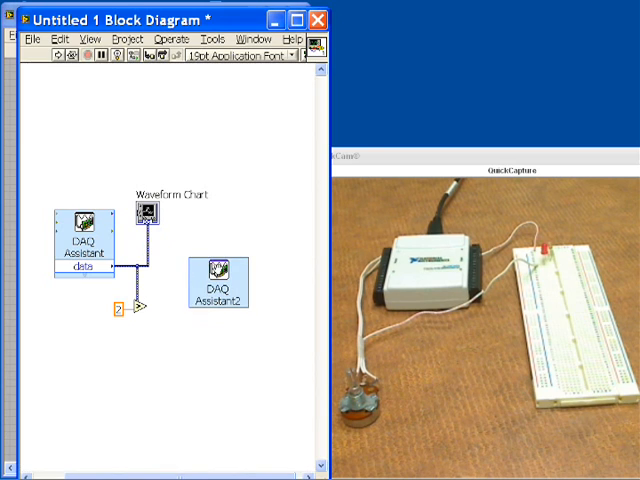
{"action": "double_click", "coordinate": [217, 283]}
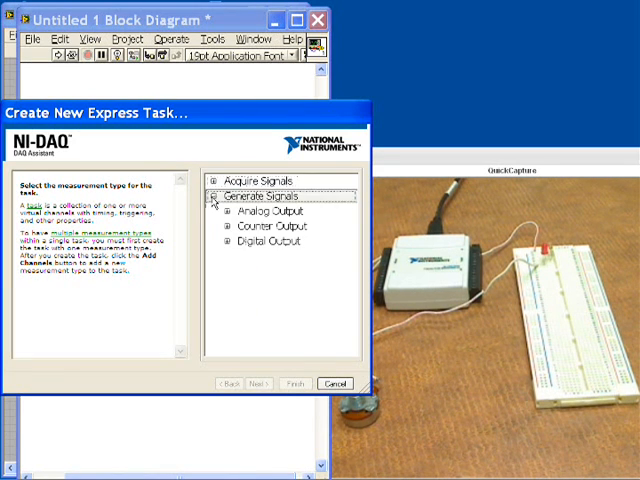
{"action": "left_click", "coordinate": [226, 241]}
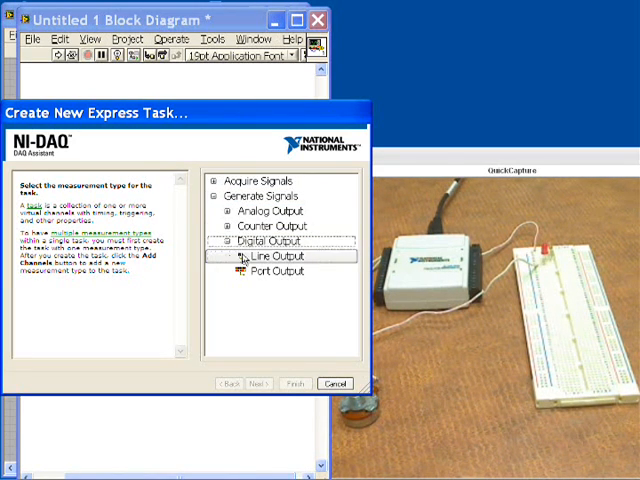
{"action": "double_click", "coordinate": [273, 255]}
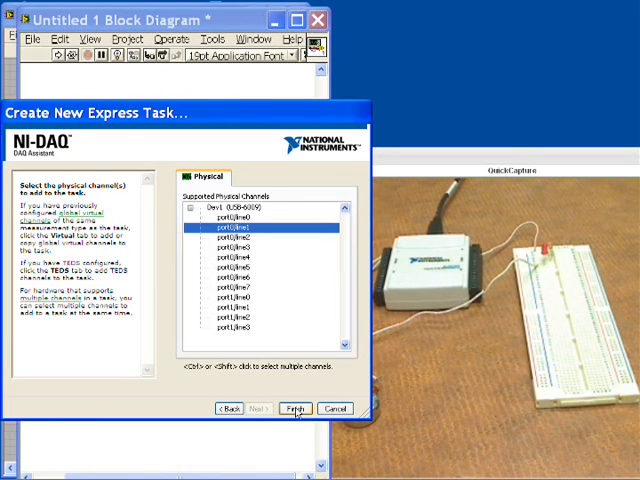
{"action": "left_click", "coordinate": [294, 408]}
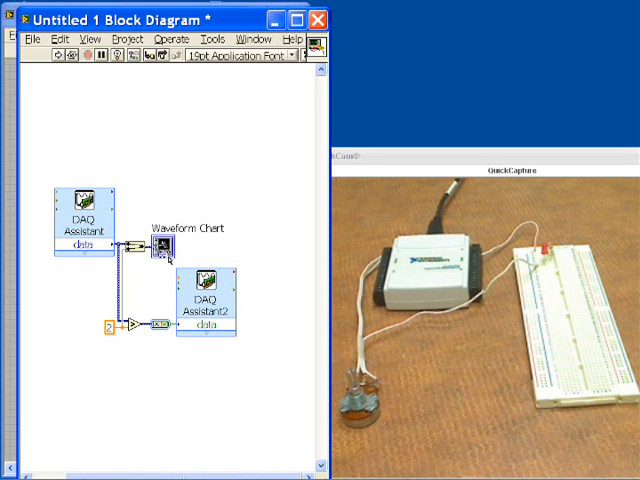
{"action": "mouse_move", "coordinate": [73, 157]}
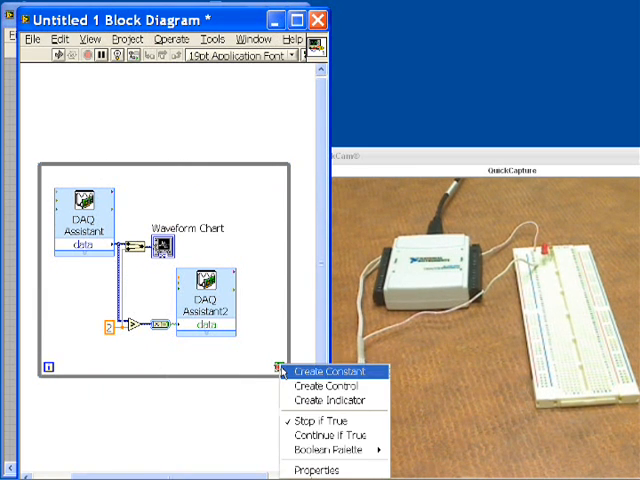
{"action": "mouse_move", "coordinate": [327, 386]}
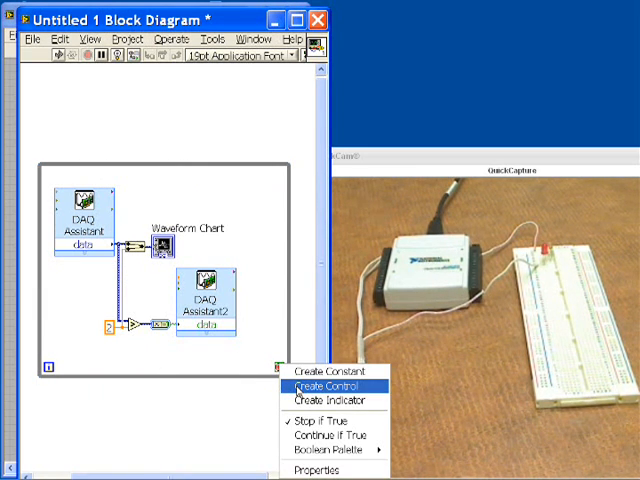
Step: Add a stop button control to the while loop and run the VI
{"action": "left_click", "coordinate": [320, 386]}
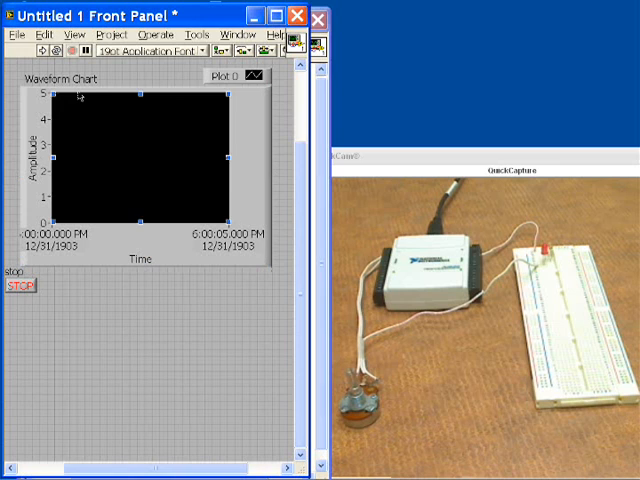
{"action": "left_click", "coordinate": [40, 51]}
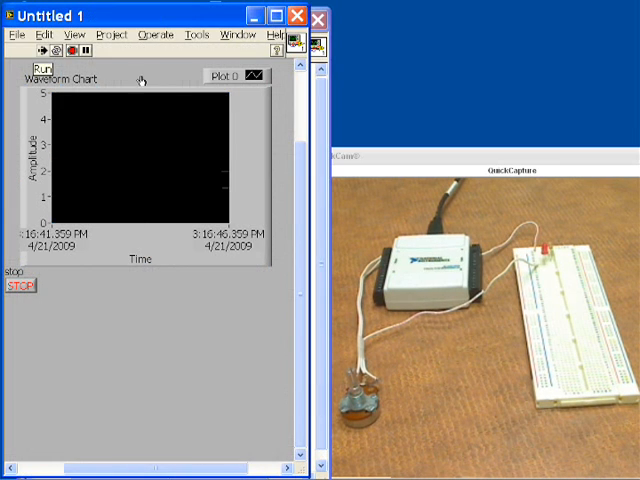